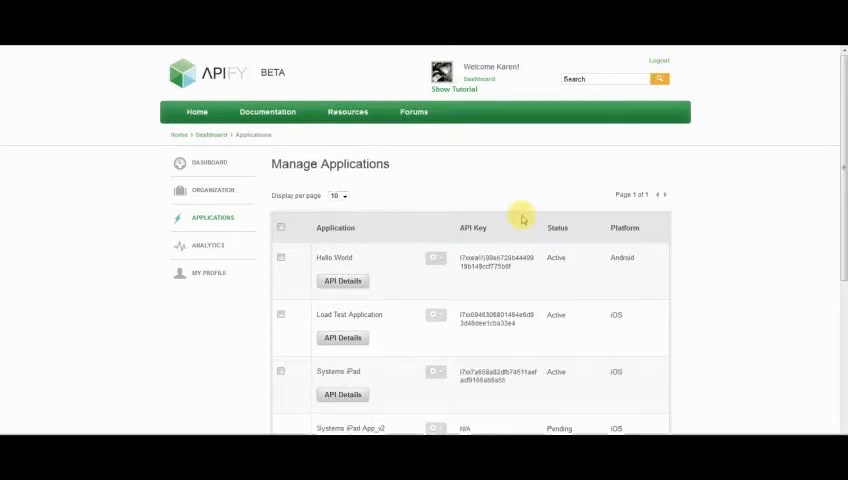
pyautogui.moveTo(398, 194)
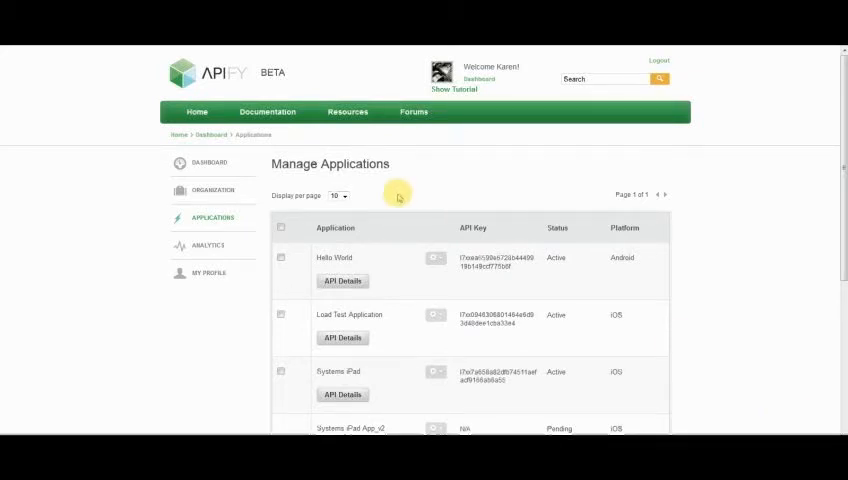
pyautogui.moveTo(685, 300)
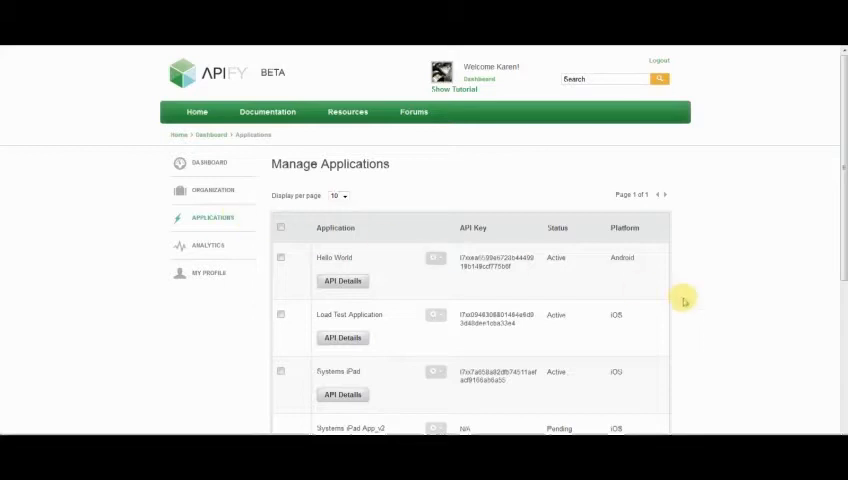
# Step: Create an application named 'Test App' on the Web platform with description 'Test app'
pyautogui.scroll(-3)
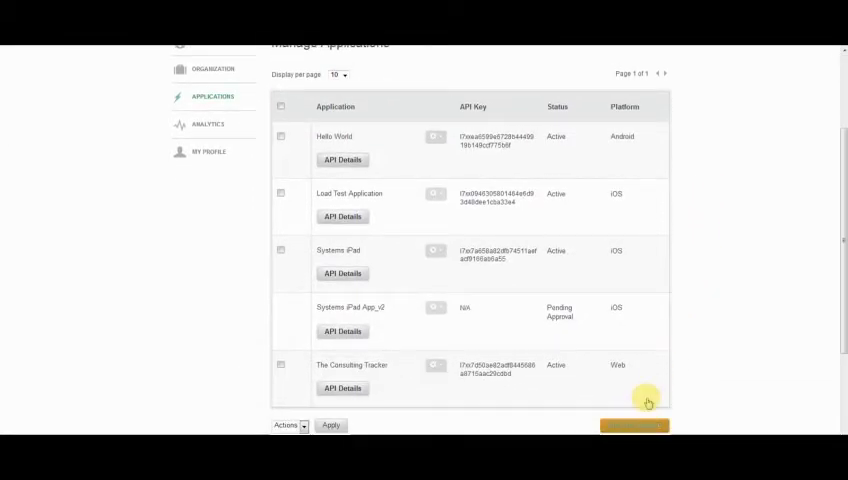
pyautogui.click(634, 425)
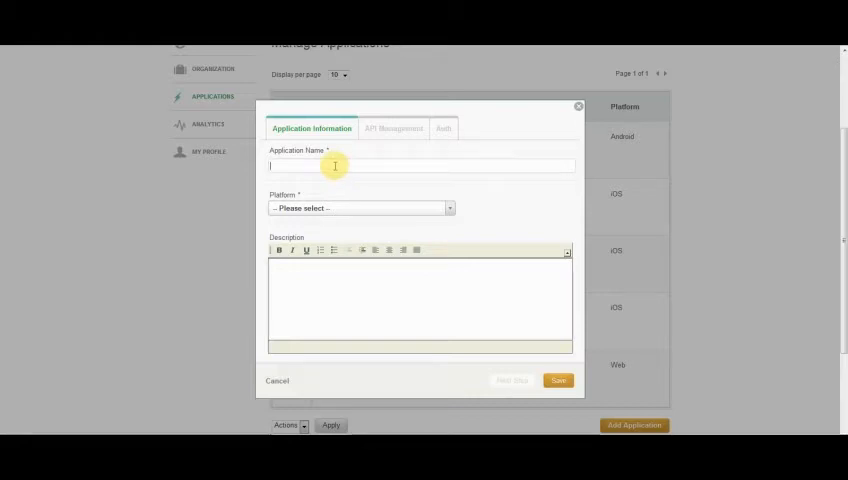
pyautogui.write('Test App')
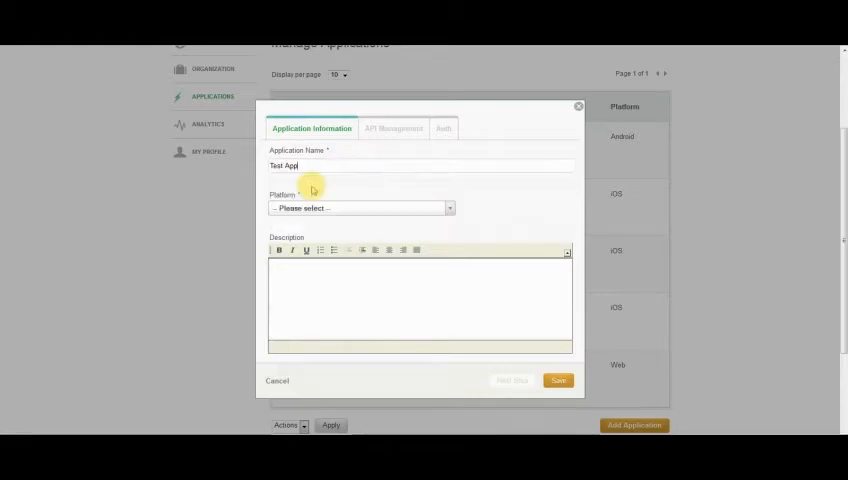
pyautogui.click(358, 208)
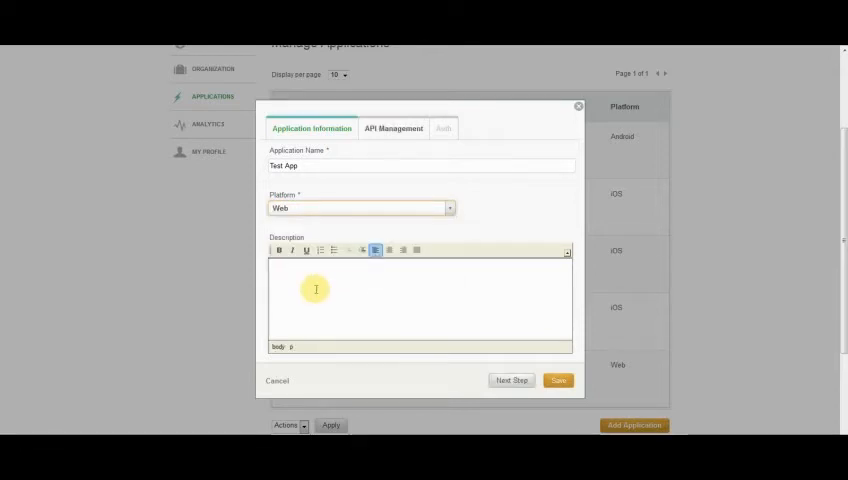
pyautogui.write('Test app')
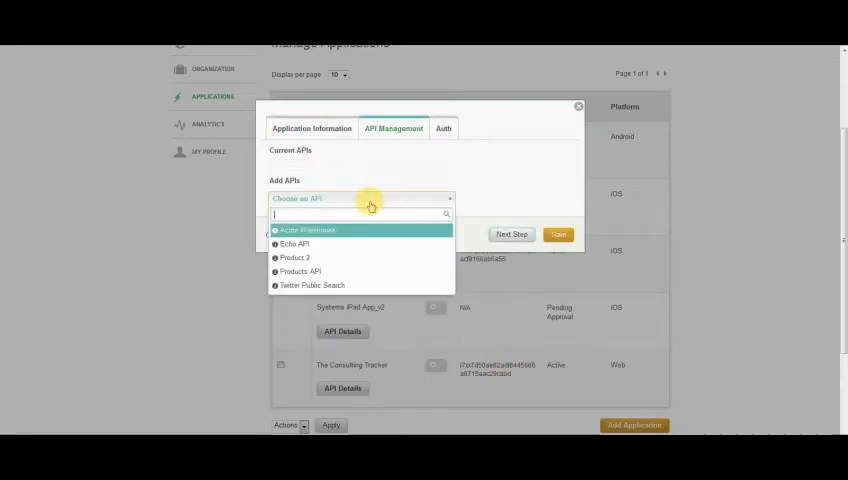
# Step: Choose the Acme Warehouse API, accept its terms and conditions, and proceed
pyautogui.click(305, 230)
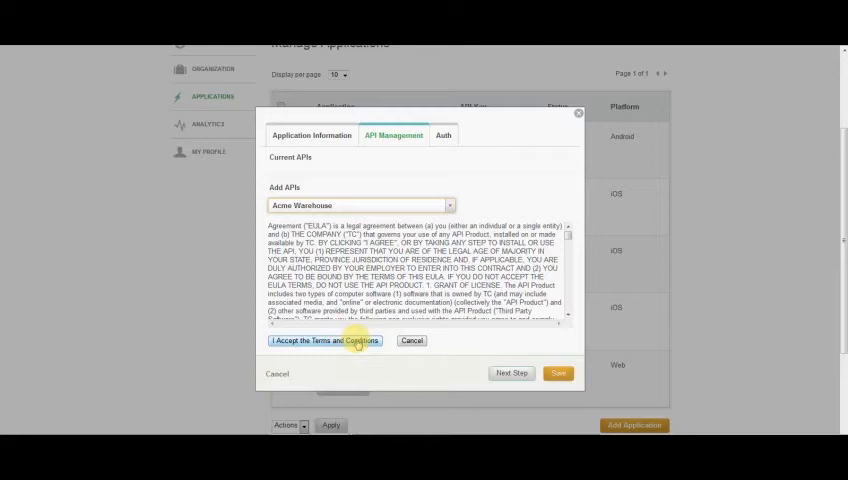
pyautogui.click(324, 341)
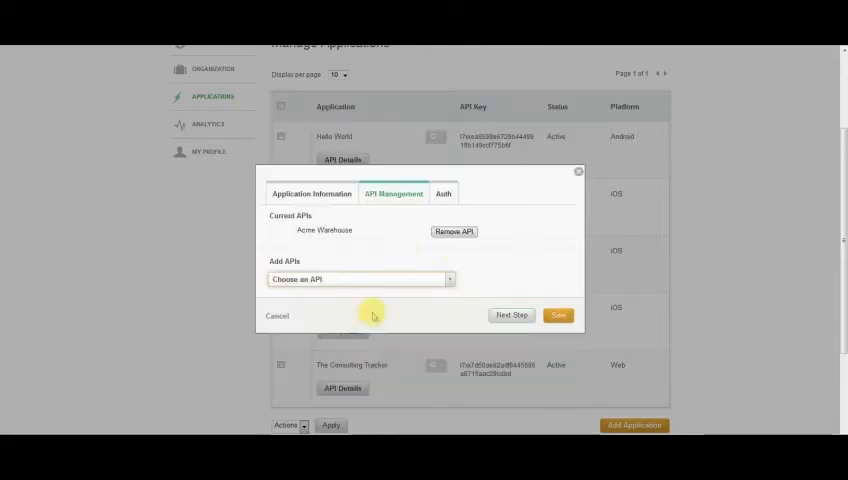
pyautogui.click(443, 193)
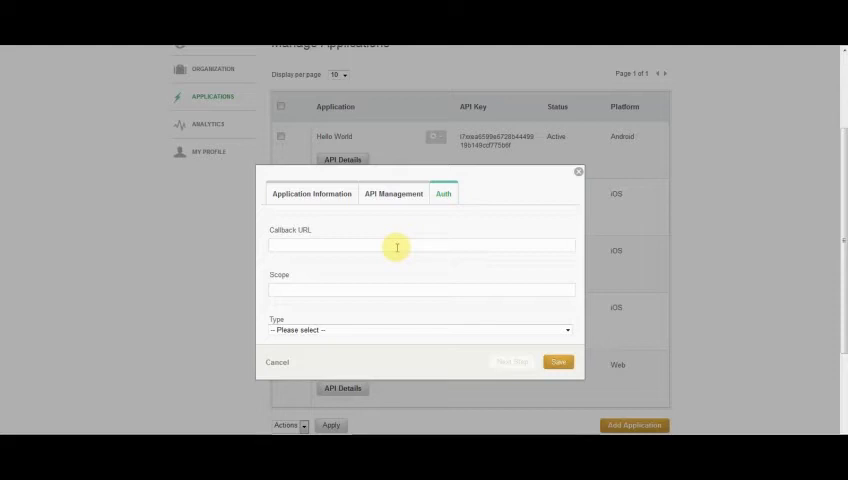
pyautogui.click(420, 245)
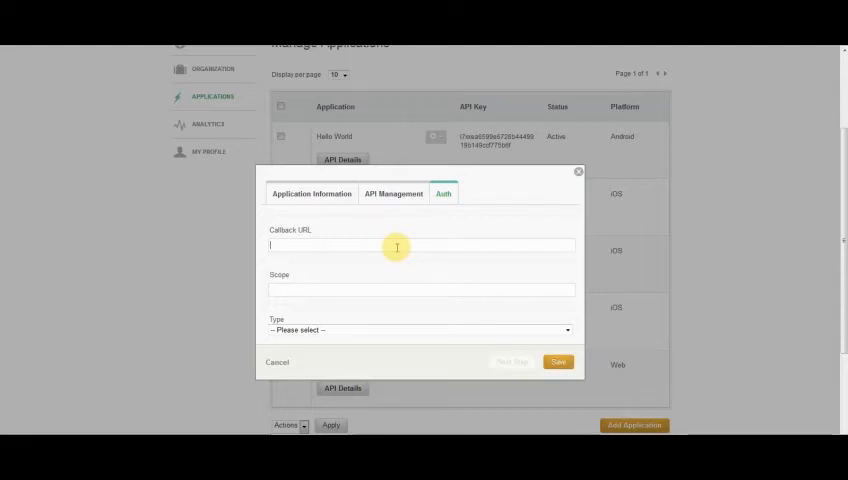
pyautogui.write('http://hockey2.apilayer7.com/resources/oauthCallback.html')
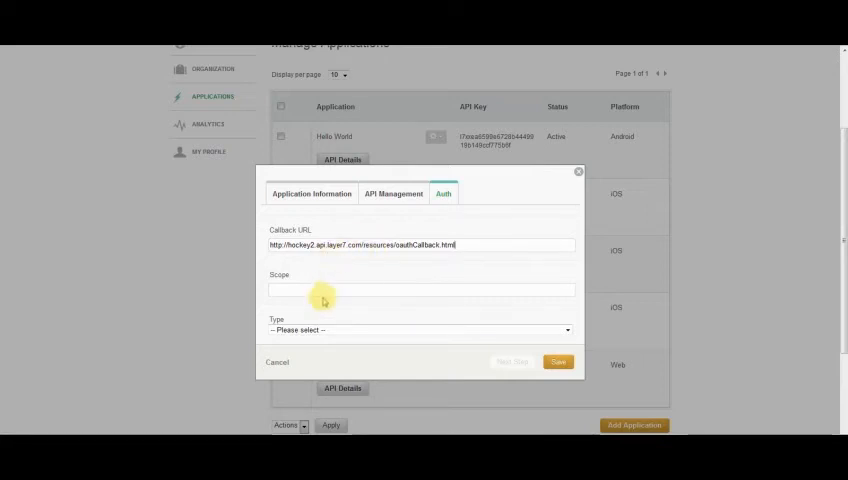
pyautogui.write('OOB')
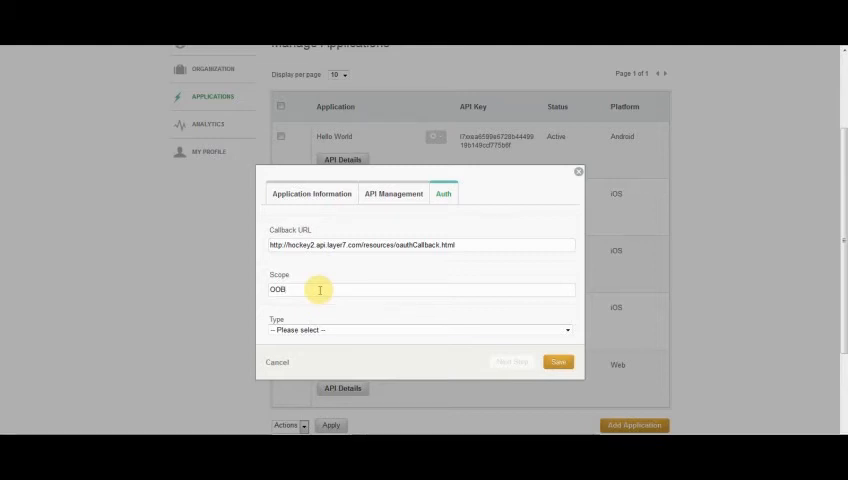
pyautogui.click(420, 330)
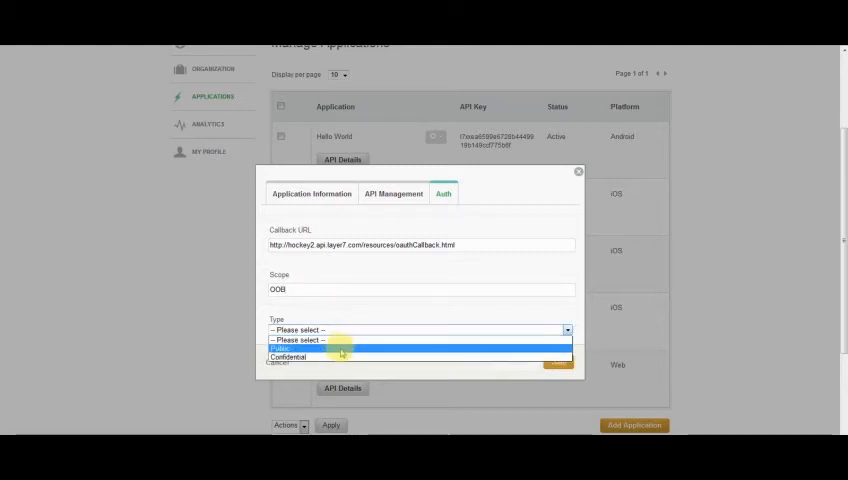
pyautogui.click(300, 346)
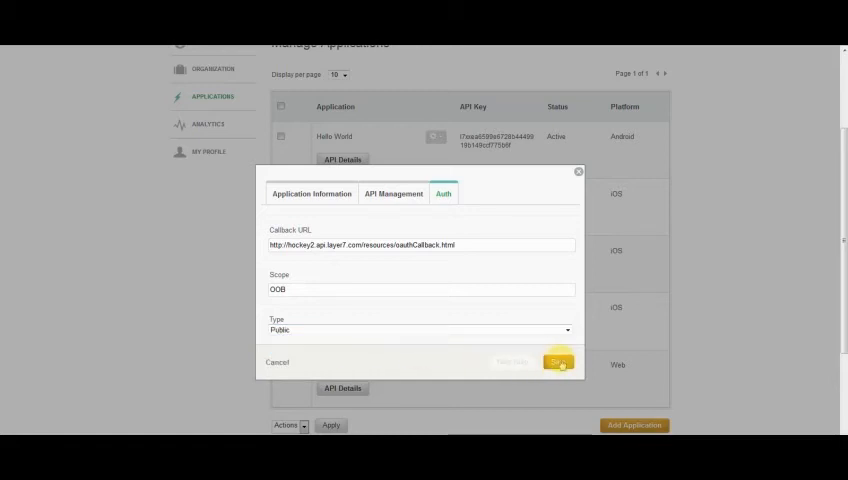
# Step: Save Test App and locate its row in the Manage Applications list
pyautogui.click(556, 364)
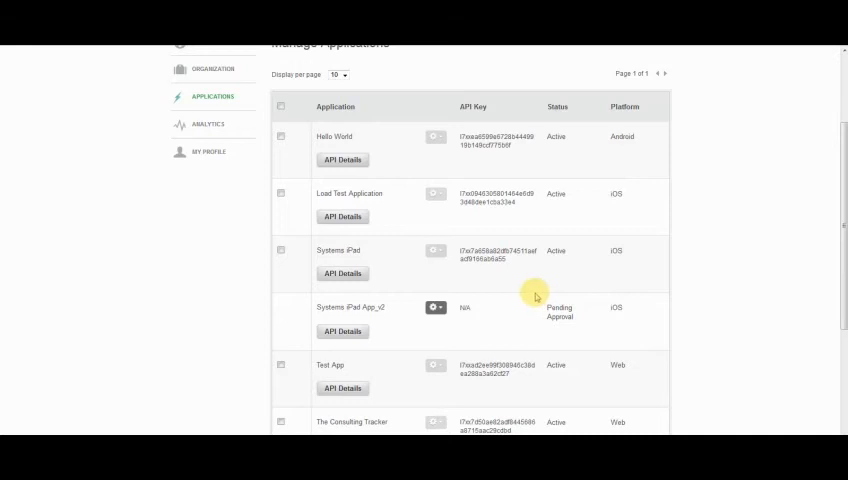
pyautogui.scroll(-3)
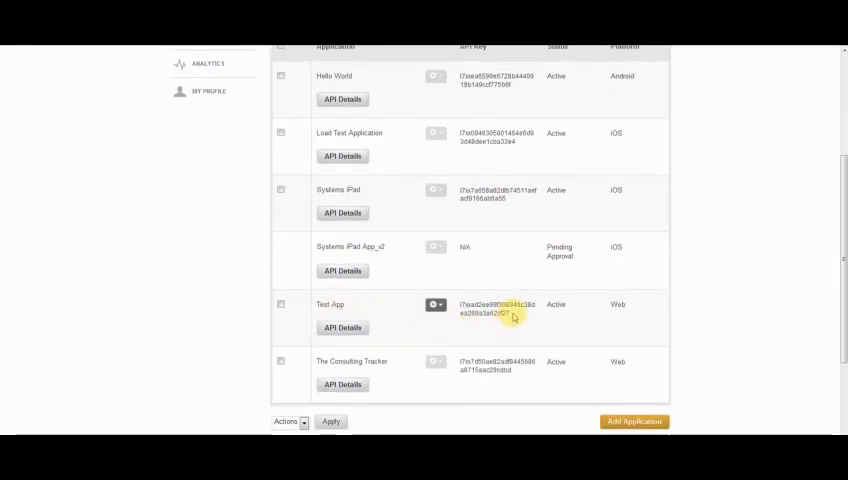
# Step: Reopen Test App's settings to view its OAuth key and shared secret
pyautogui.click(432, 304)
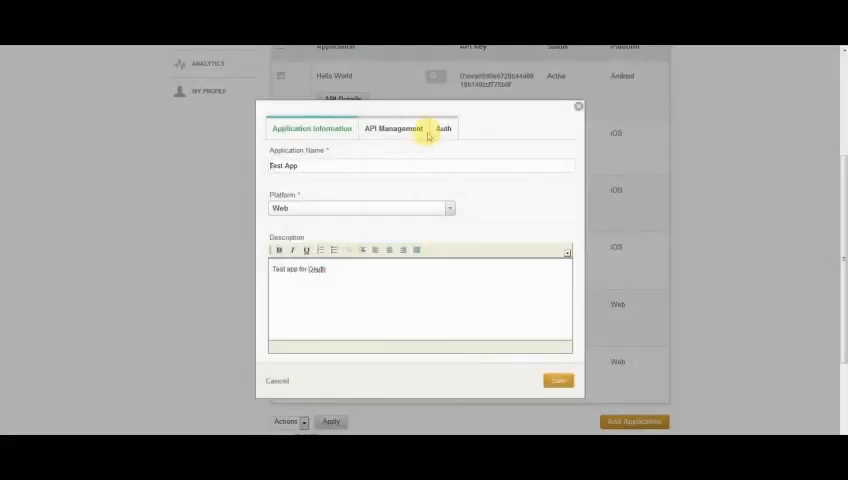
pyautogui.click(443, 128)
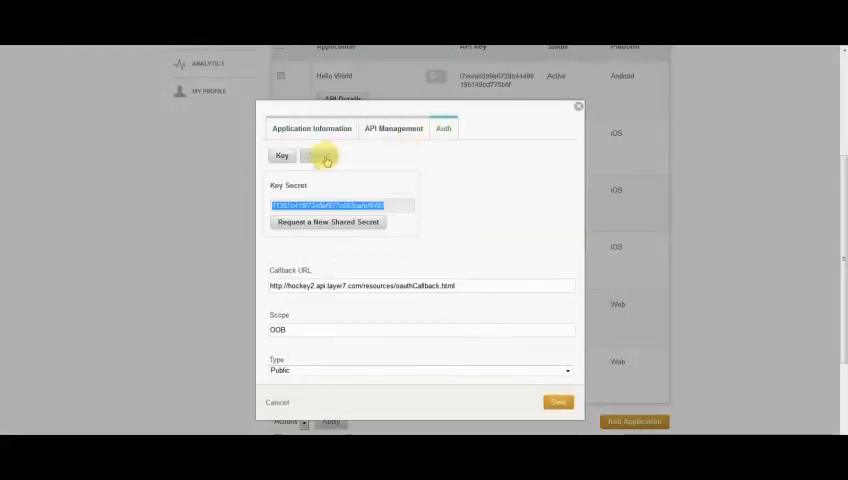